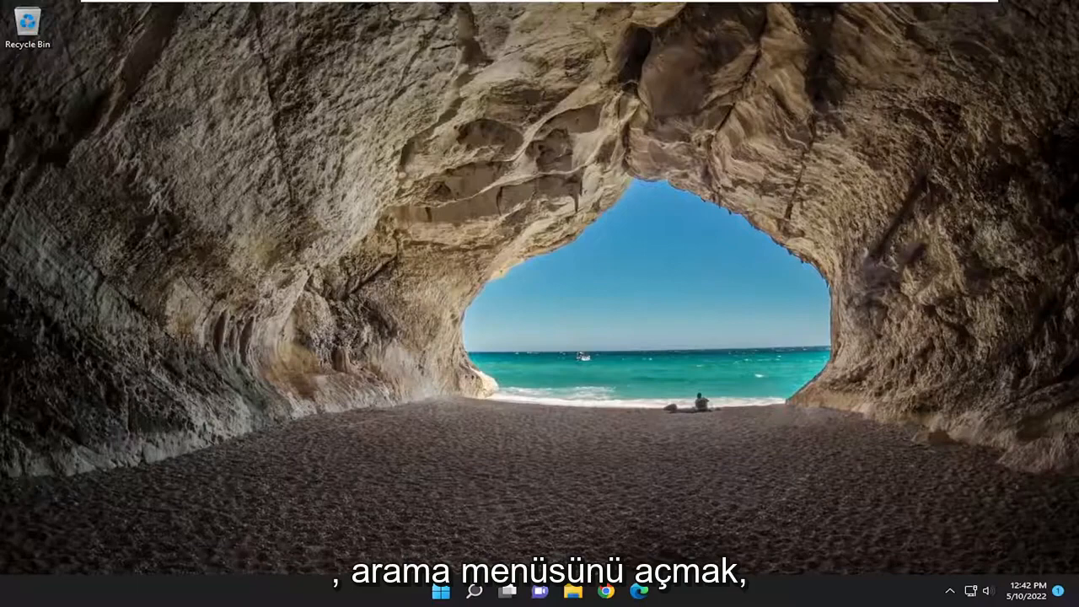
# Search Windows for 'create and format hard disk partitions'
pyautogui.click(474, 590)
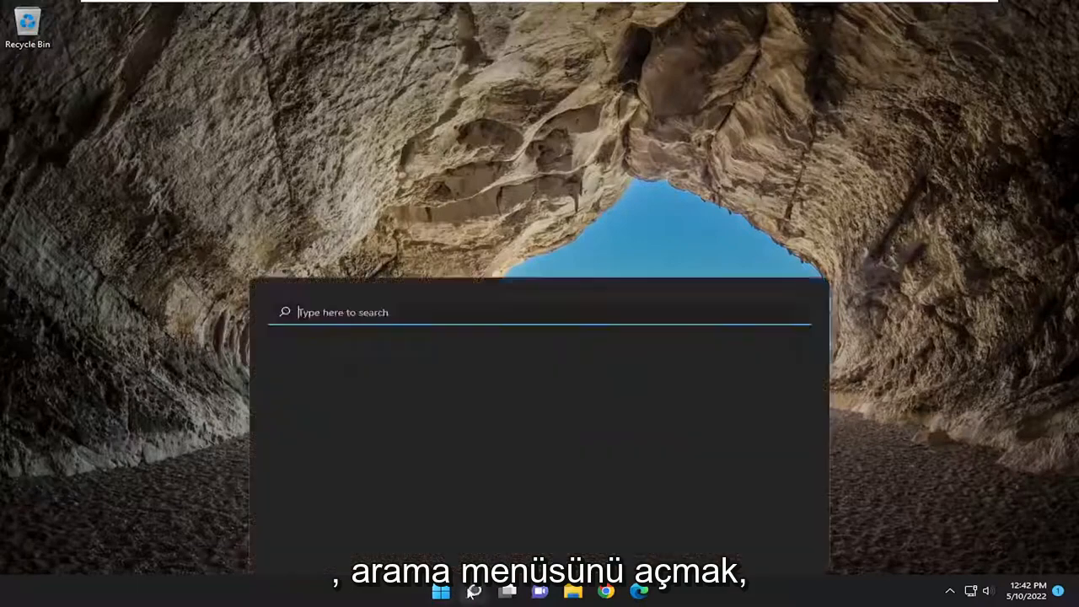
pyautogui.write('create and format hard disk partitions')
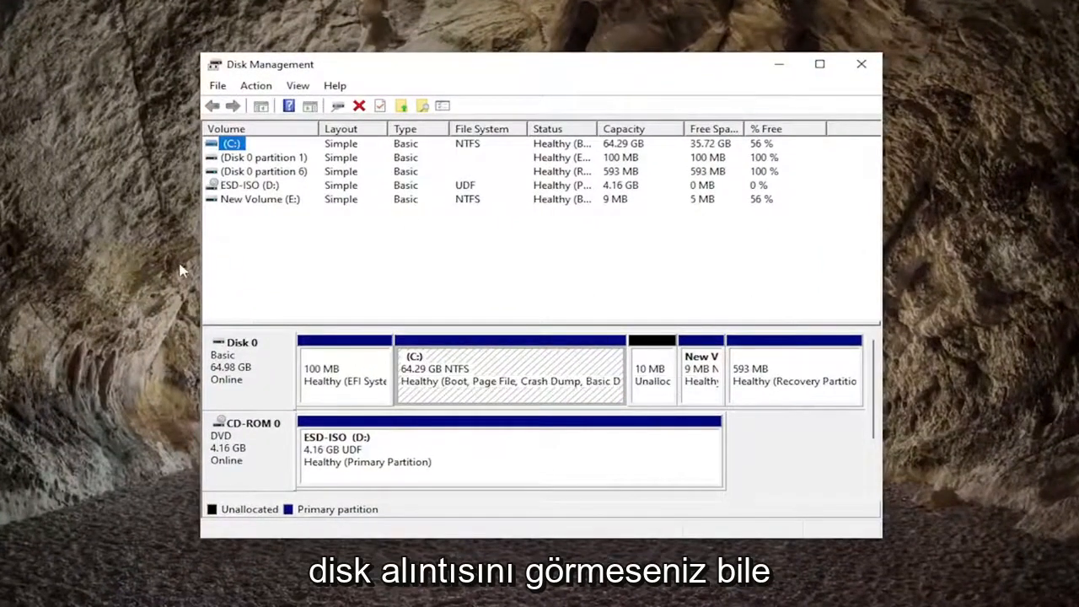
pyautogui.moveTo(602, 375)
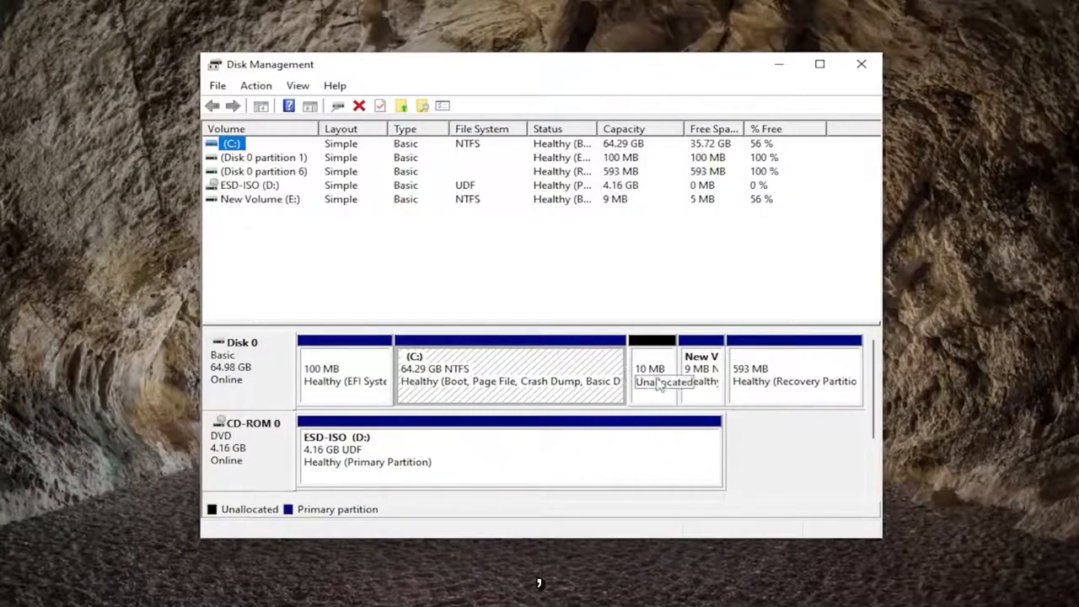
# Start a New Simple Volume on Disk 0's 10 MB unallocated space
pyautogui.click(652, 368)
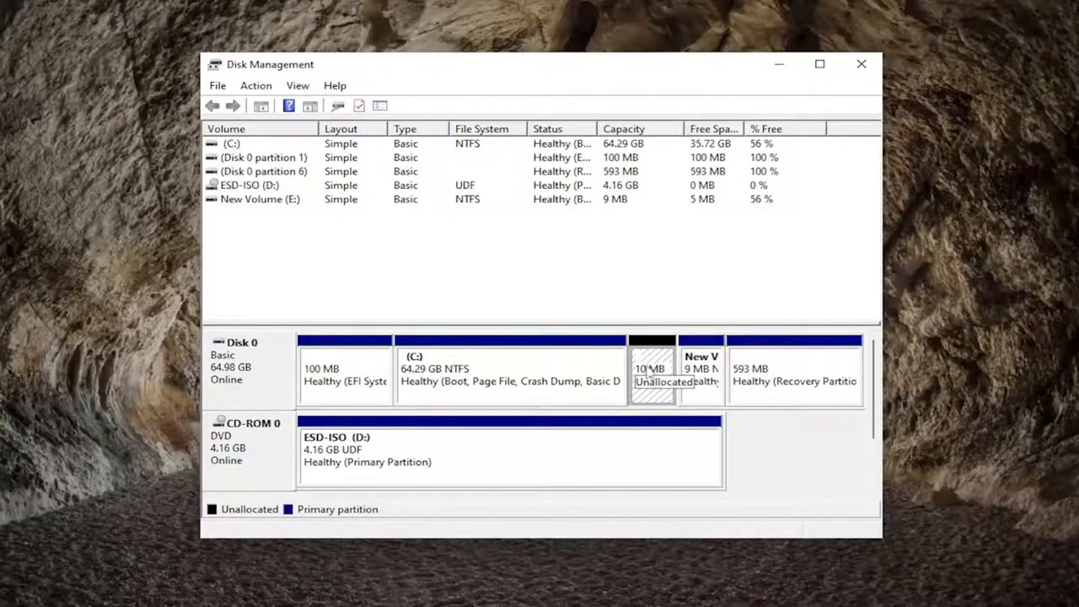
pyautogui.rightClick(652, 368)
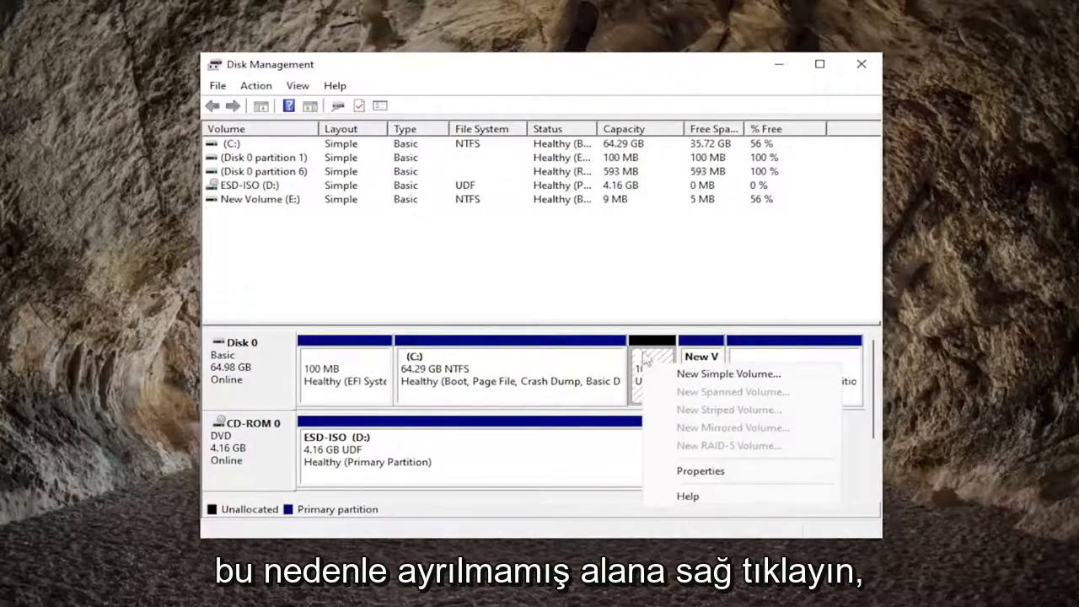
pyautogui.moveTo(728, 381)
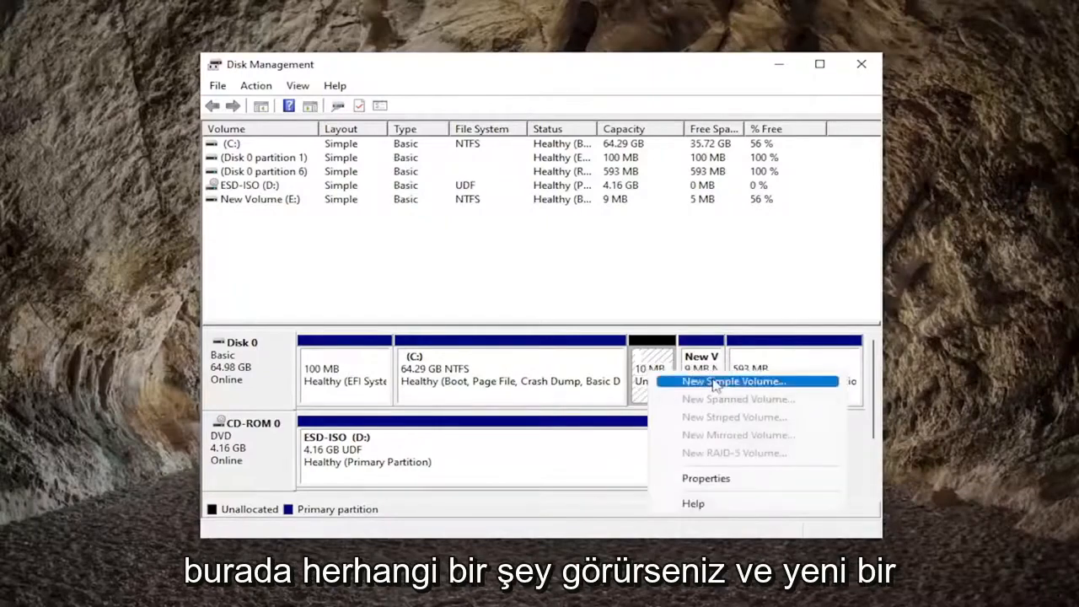
pyautogui.click(730, 381)
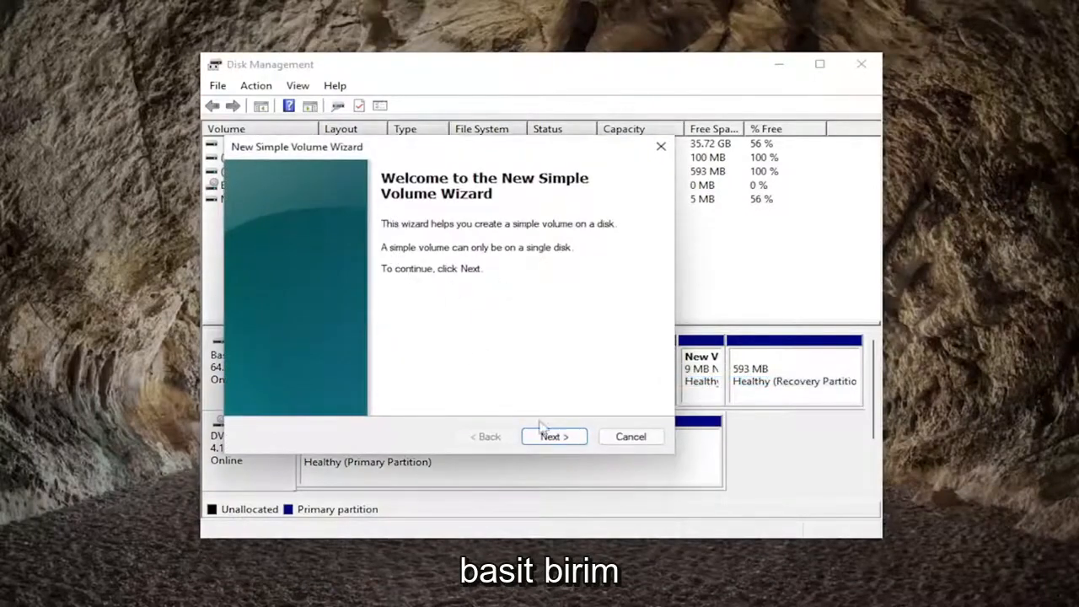
# Accept the default size, drive letter F and NTFS quick format, then finish the wizard
pyautogui.click(554, 436)
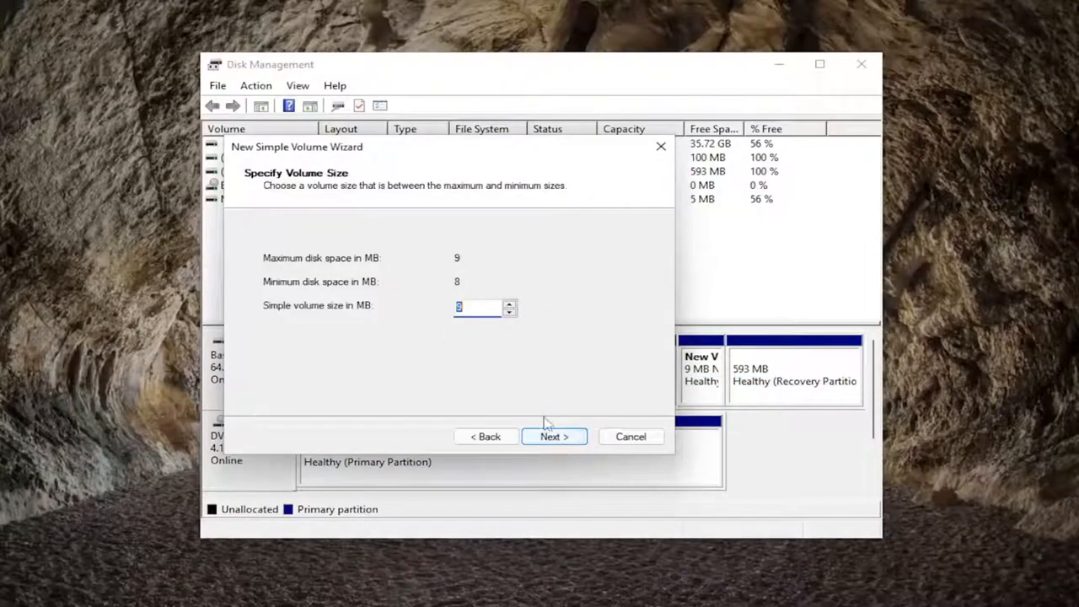
pyautogui.click(554, 436)
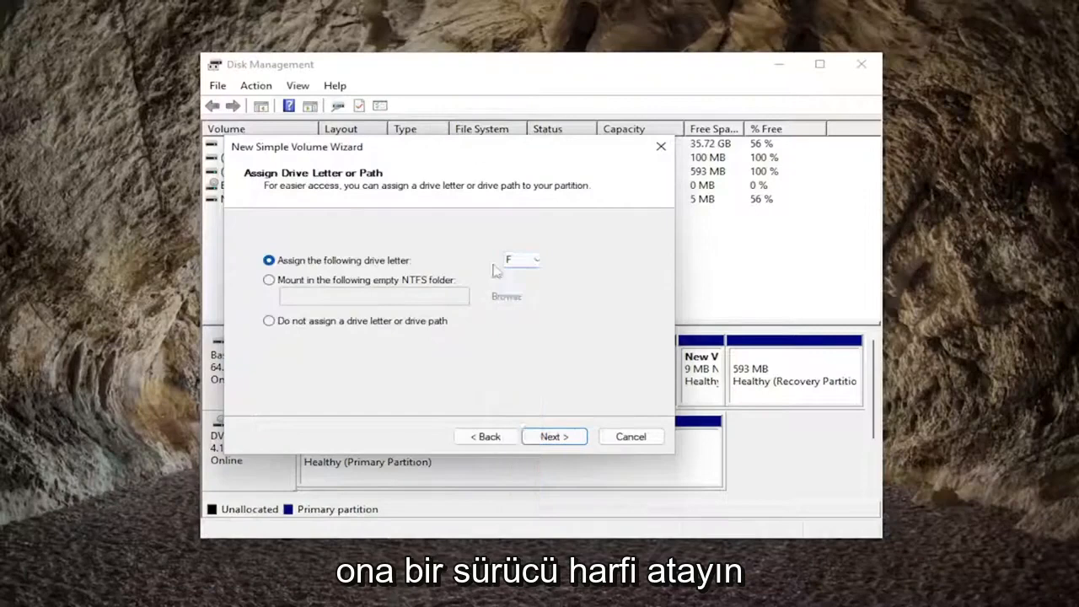
pyautogui.click(553, 436)
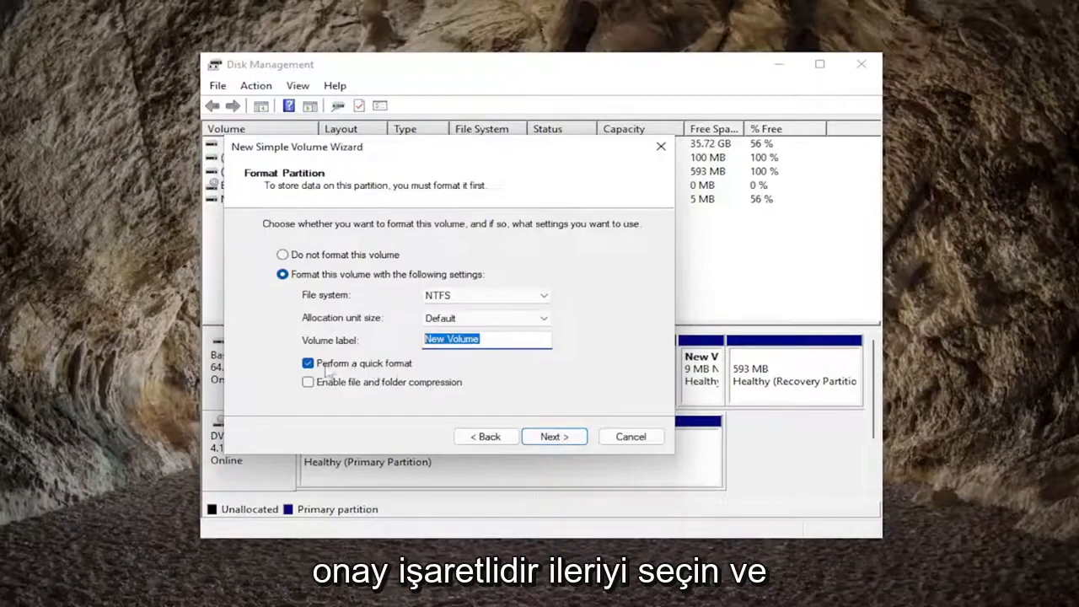
pyautogui.click(553, 435)
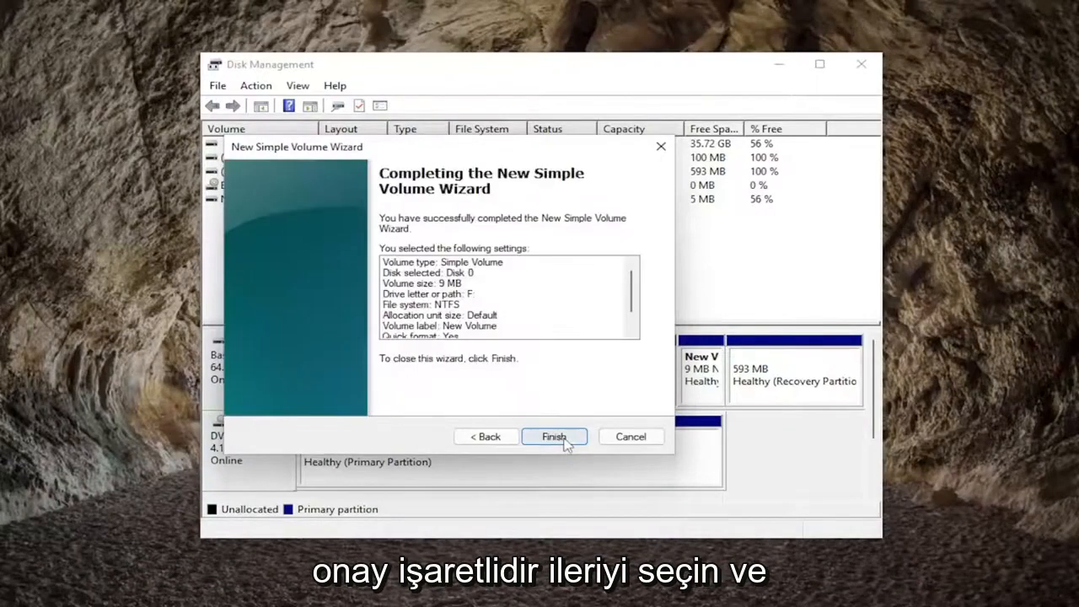
pyautogui.click(554, 436)
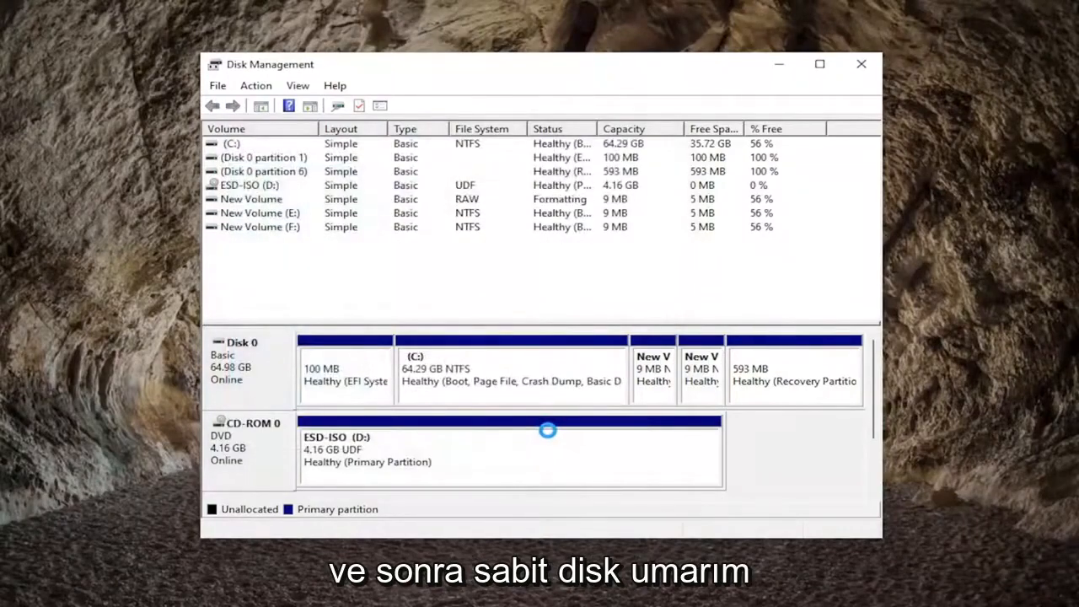